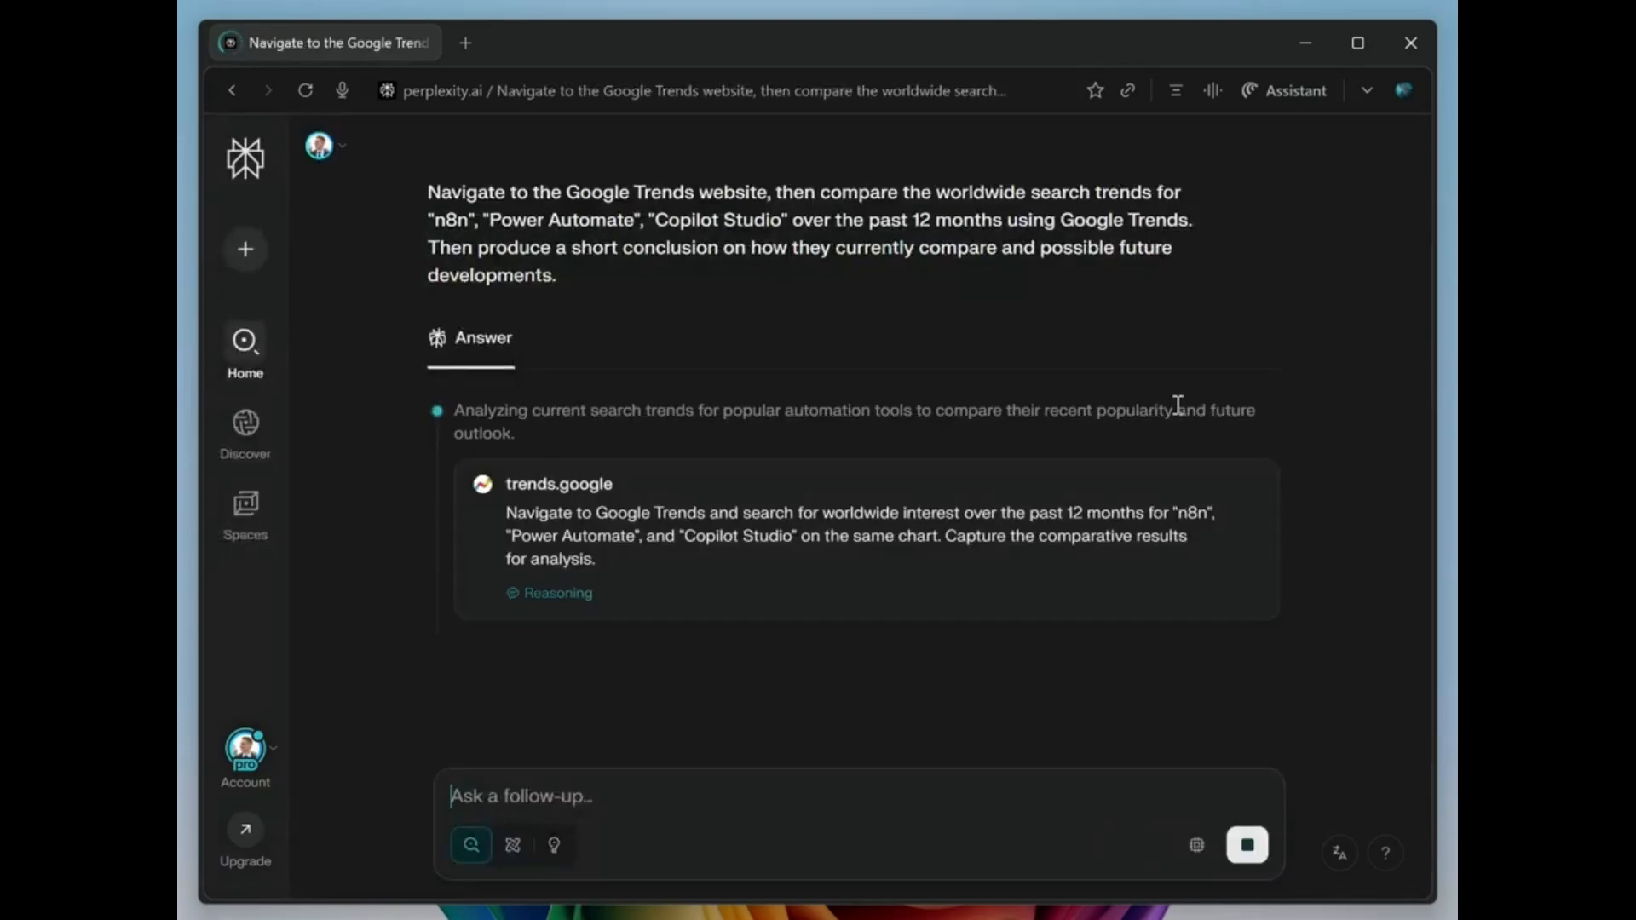
# Step: Run the Google Trends prompt for n8n, Power Automate and Copilot Studio and read the conclusion
pyautogui.scroll(-3)
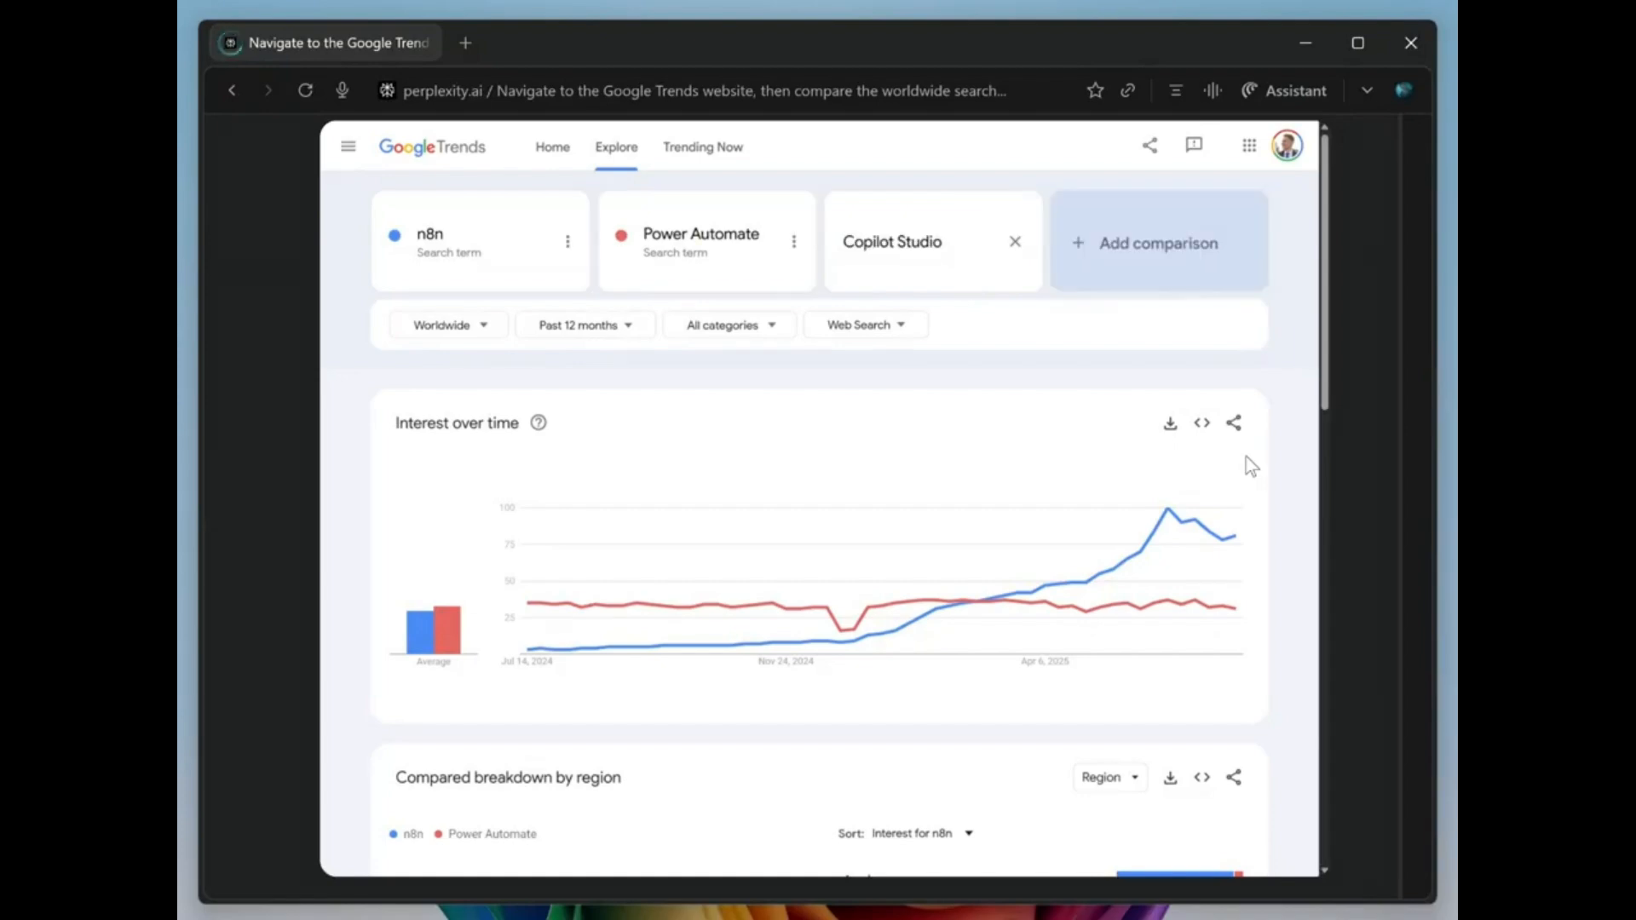
pyautogui.click(916, 241)
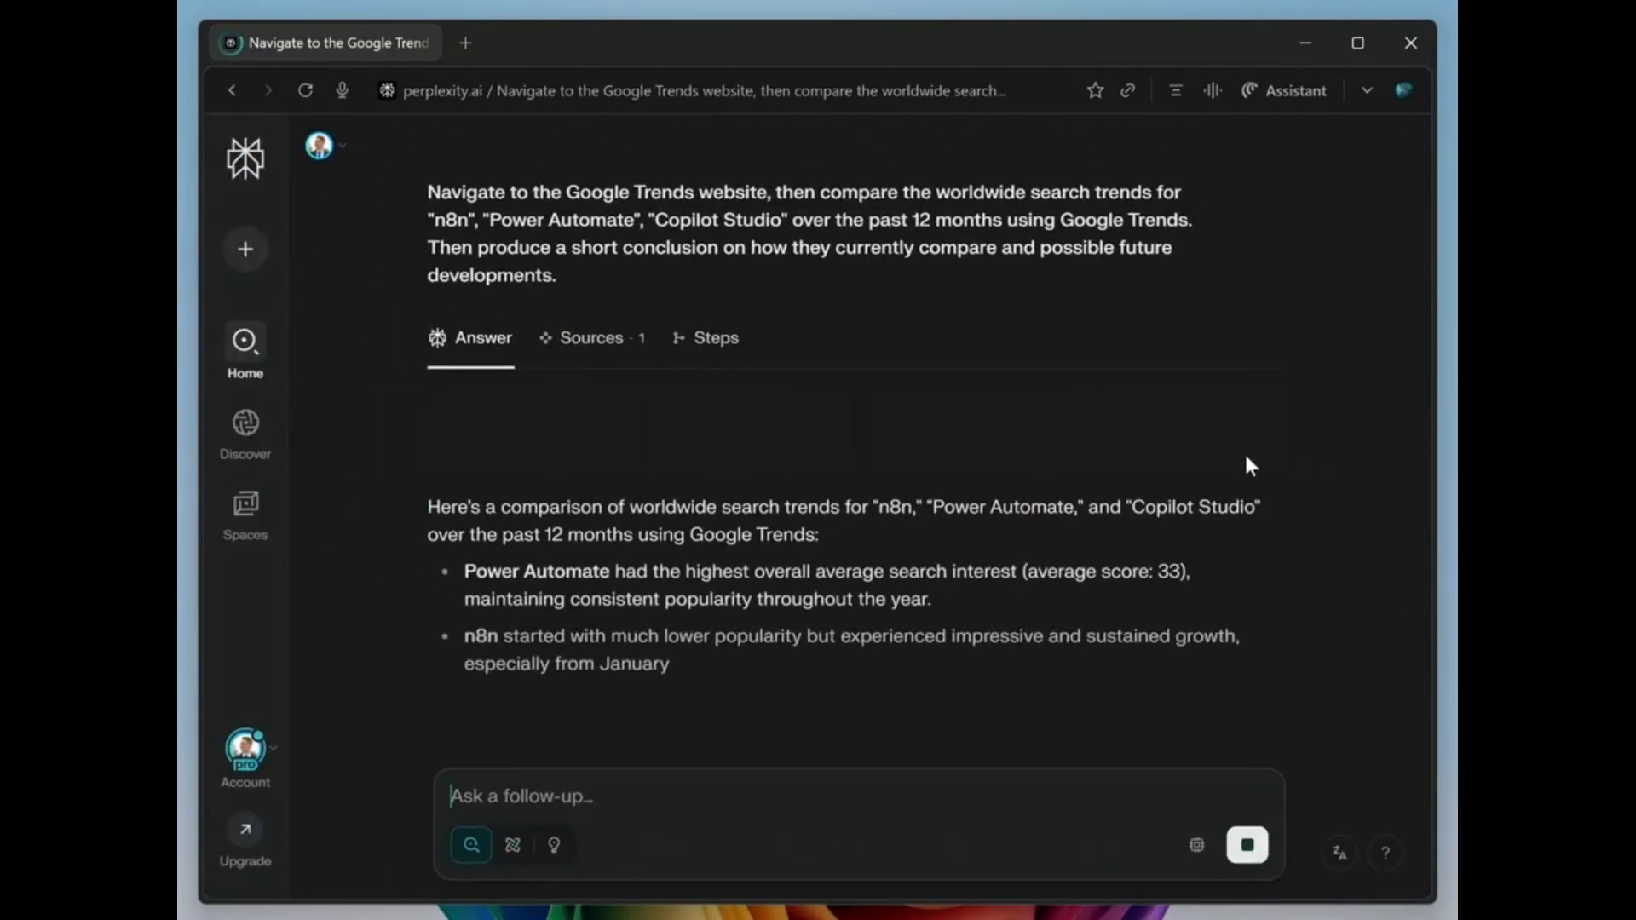
pyautogui.scroll(-3)
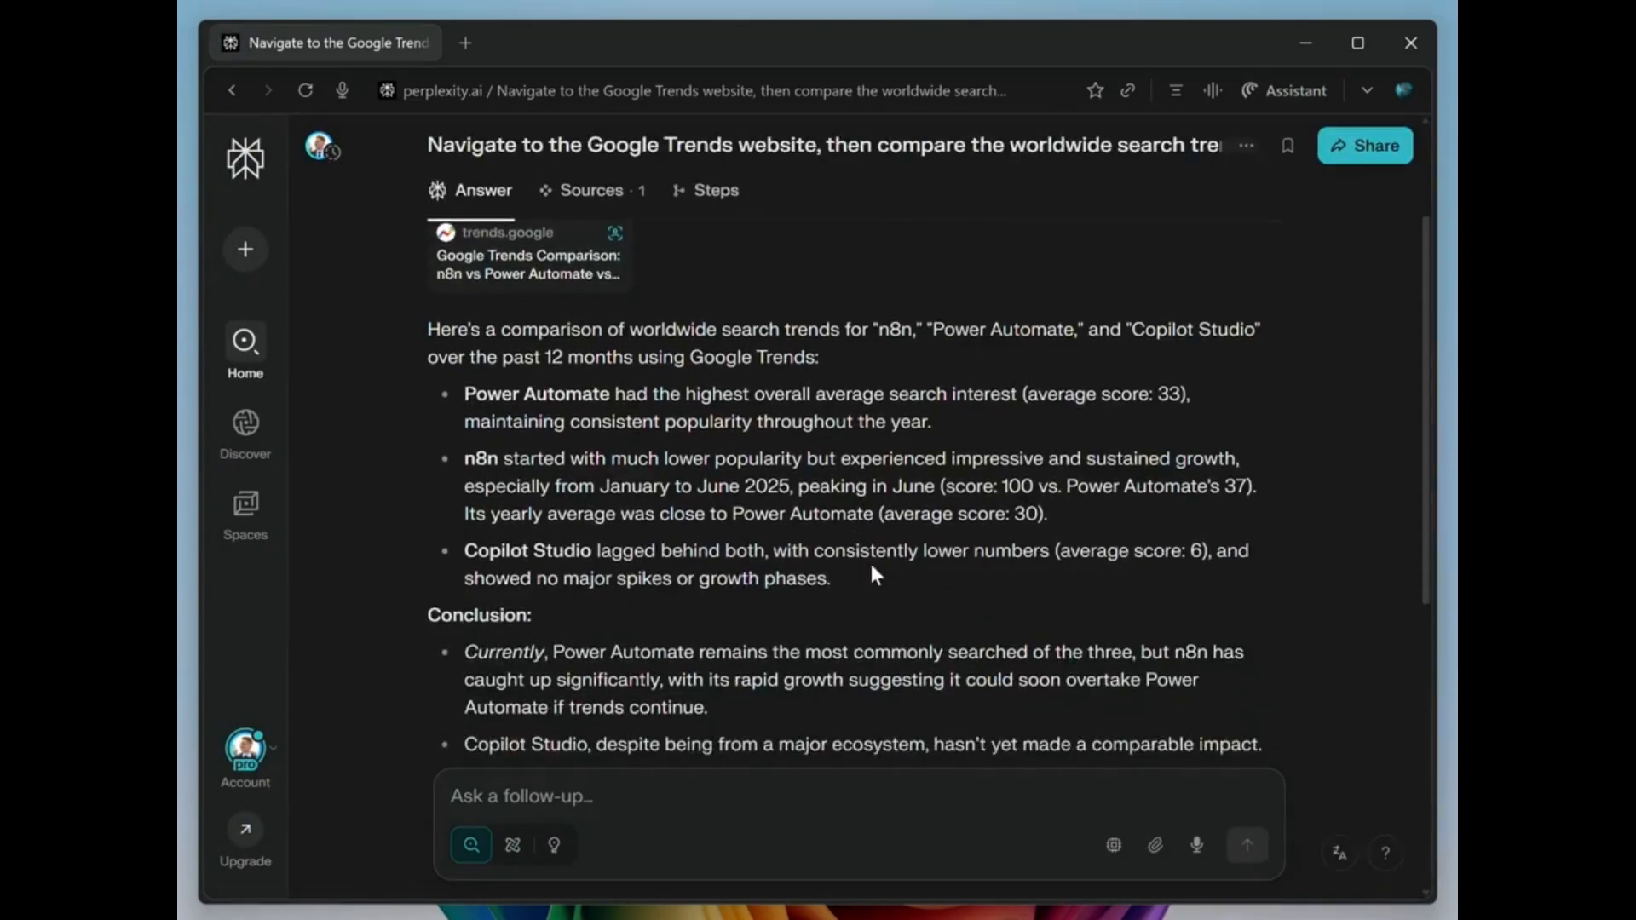
pyautogui.scroll(-3)
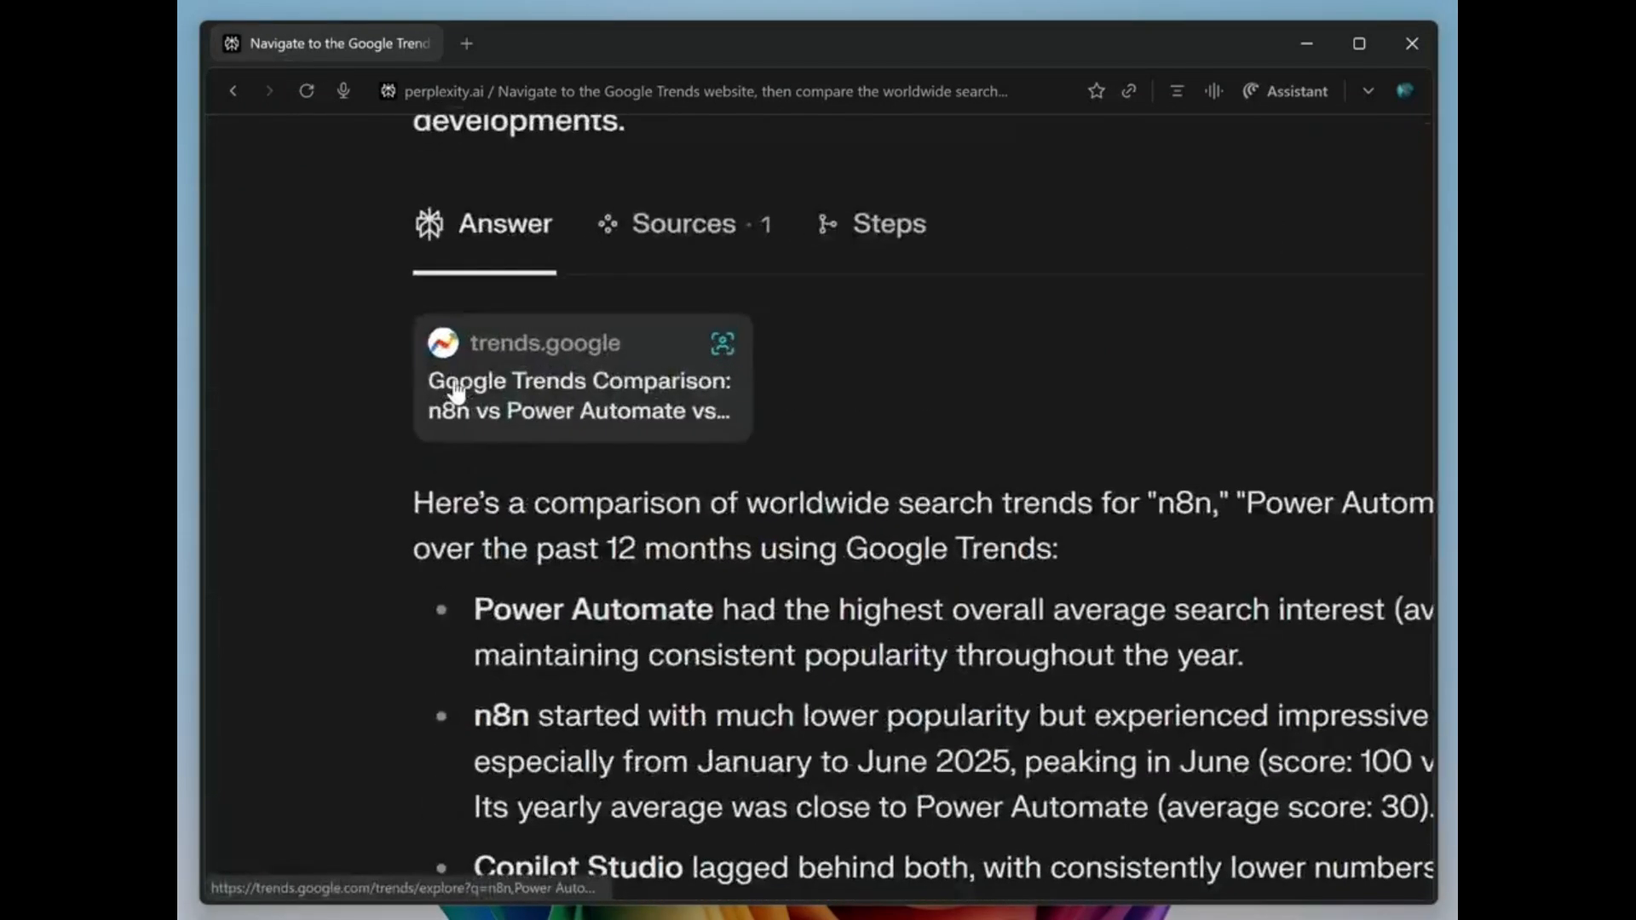
# Step: Open the cited Google Trends source and scroll to the Interest over time chart
pyautogui.click(580, 380)
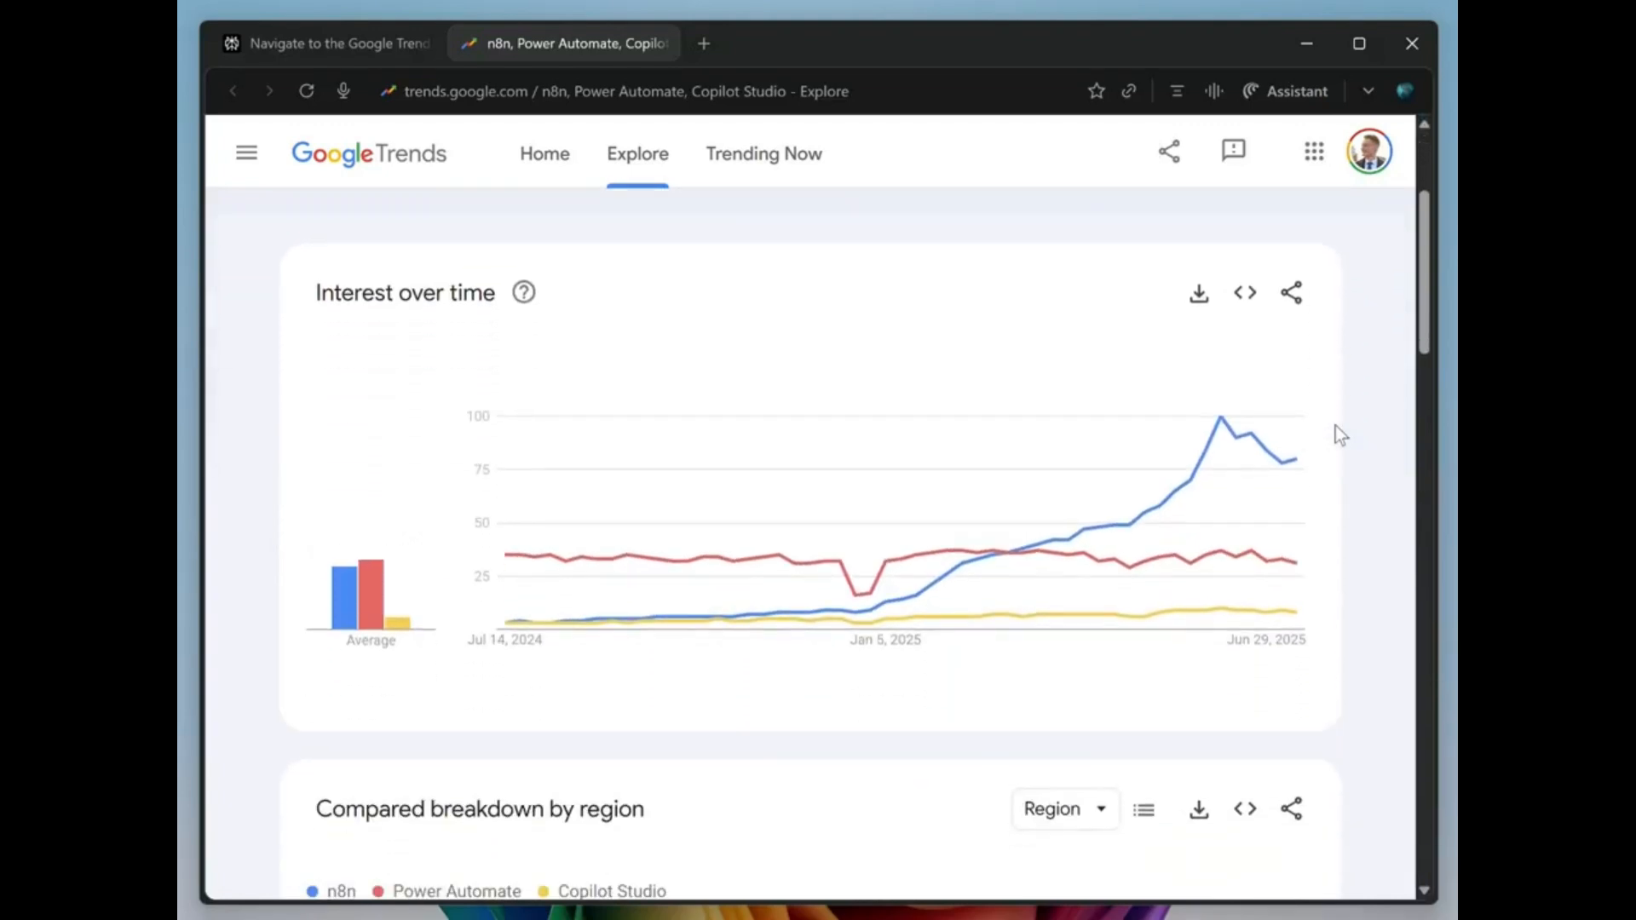
pyautogui.scroll(-3)
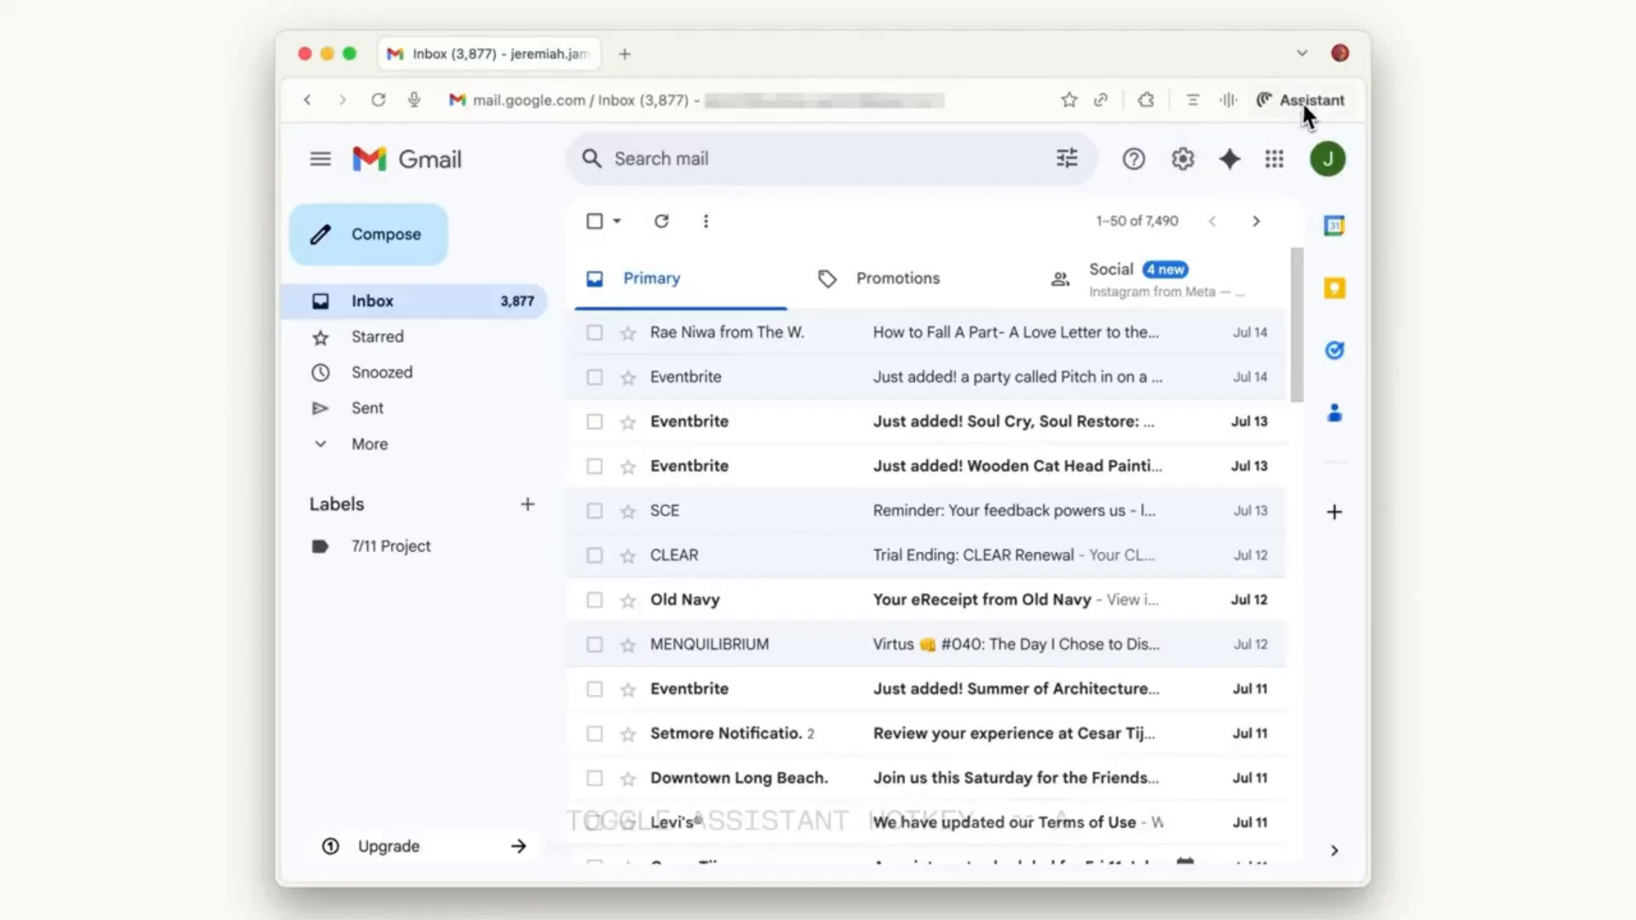
# Step: Ask the Assistant sidebar beside Gmail to unsubscribe from promotional emails
pyautogui.click(1305, 100)
pyautogui.write('automatically unsubscribe me from every email with an unsubscribe')
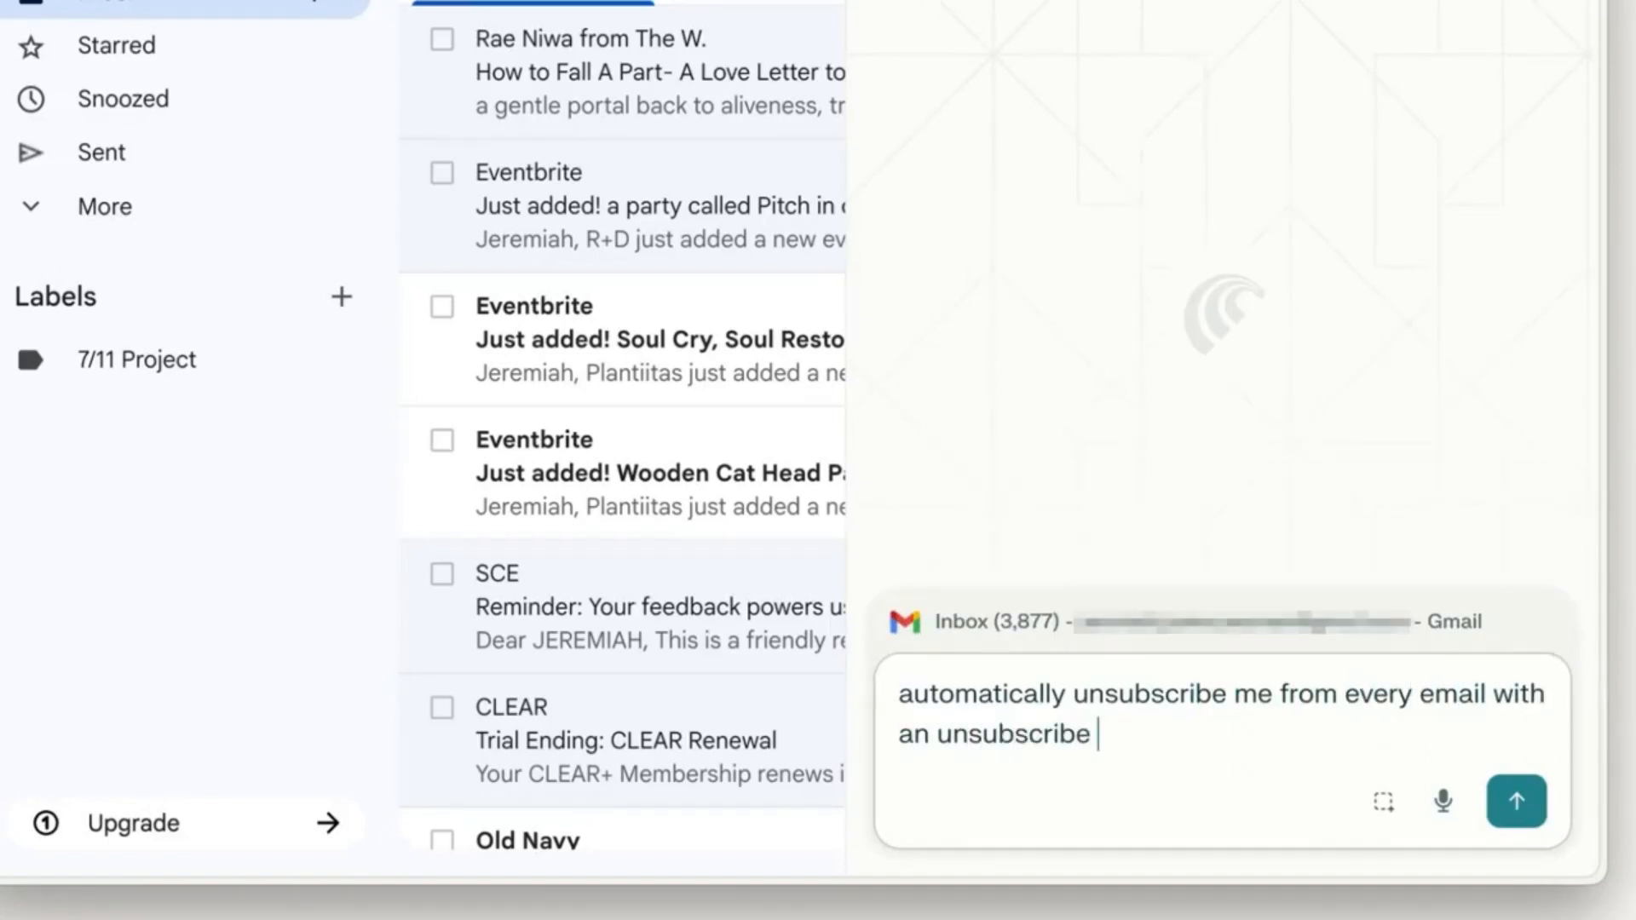
pyautogui.click(1516, 802)
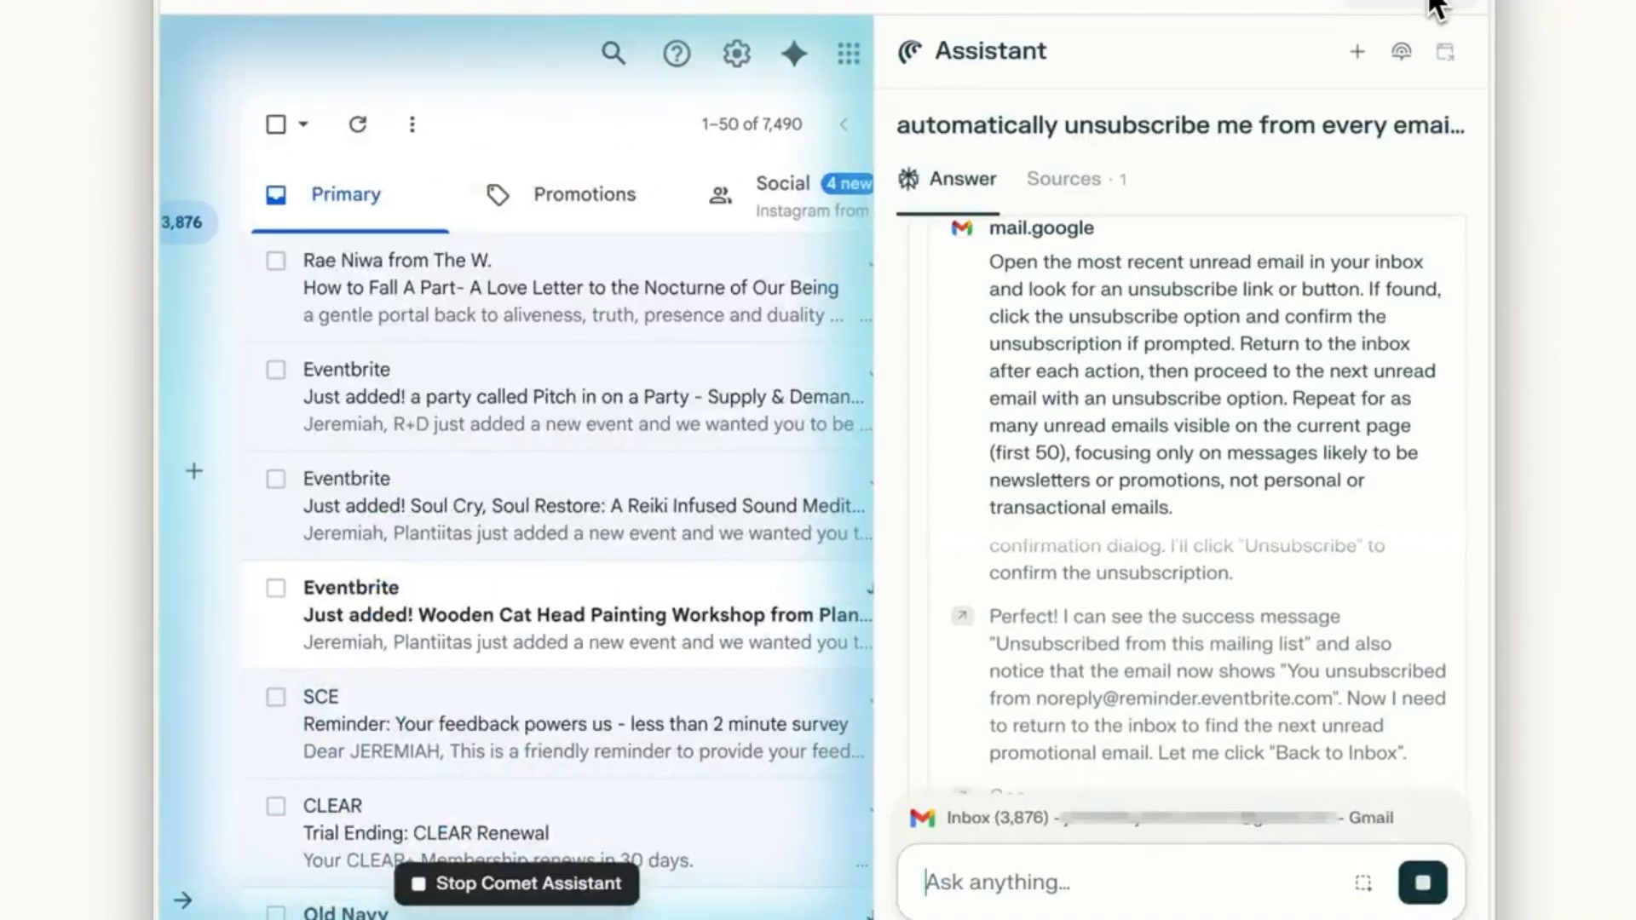
# Step: Unsubscribe from the MENQUILIBRIUM and Buzz Worthy News mailing lists
pyautogui.click(584, 614)
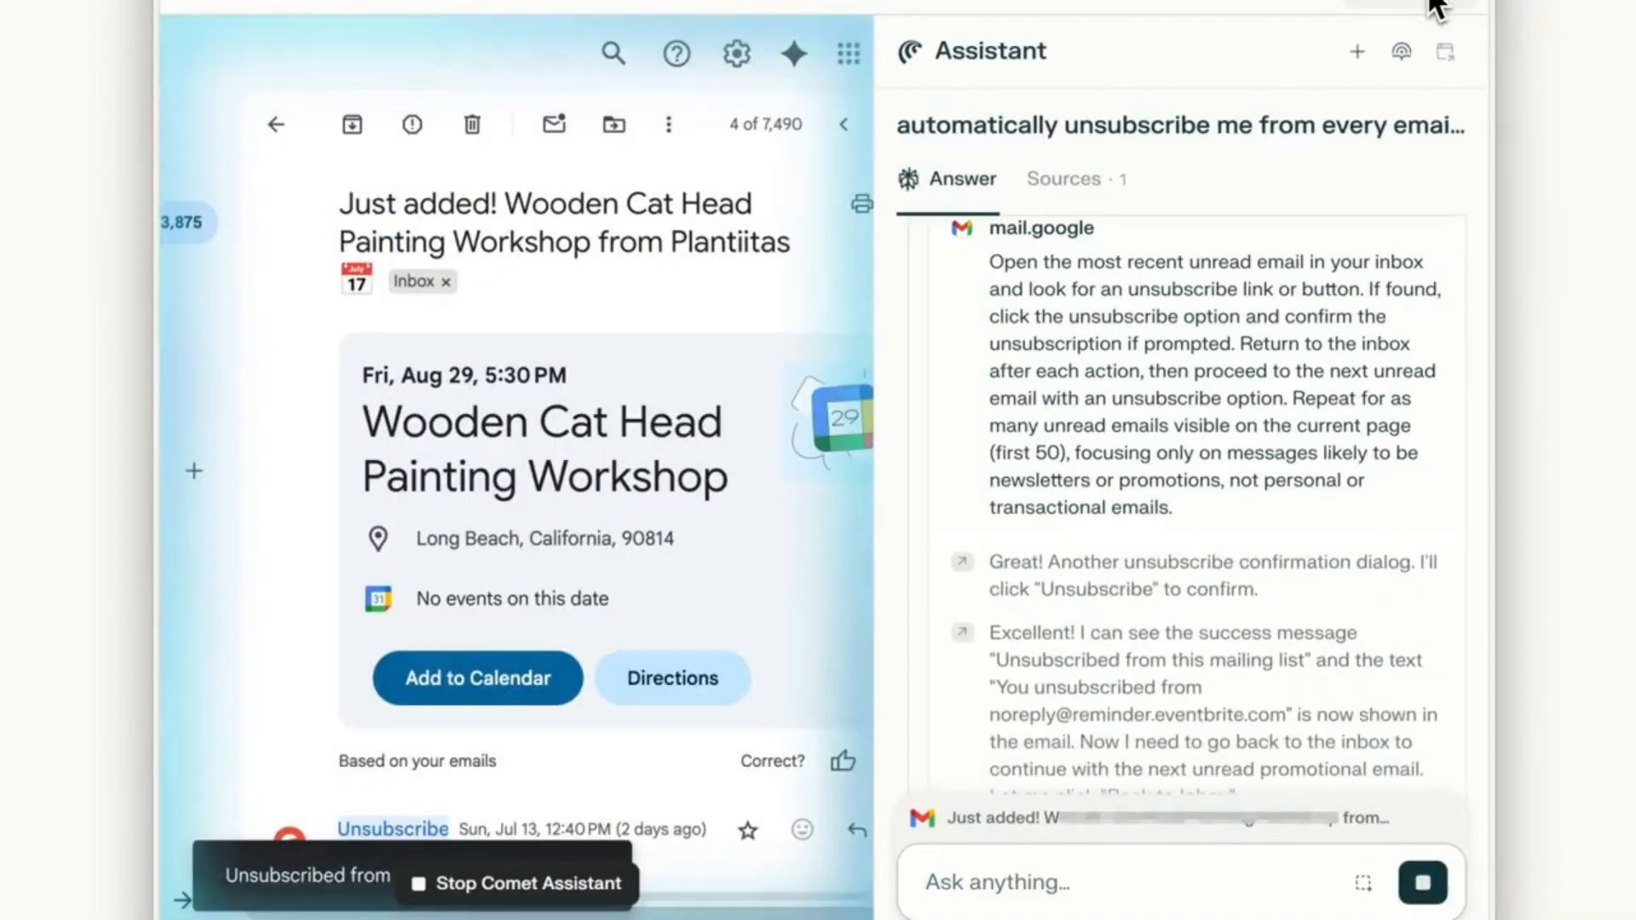
pyautogui.click(275, 125)
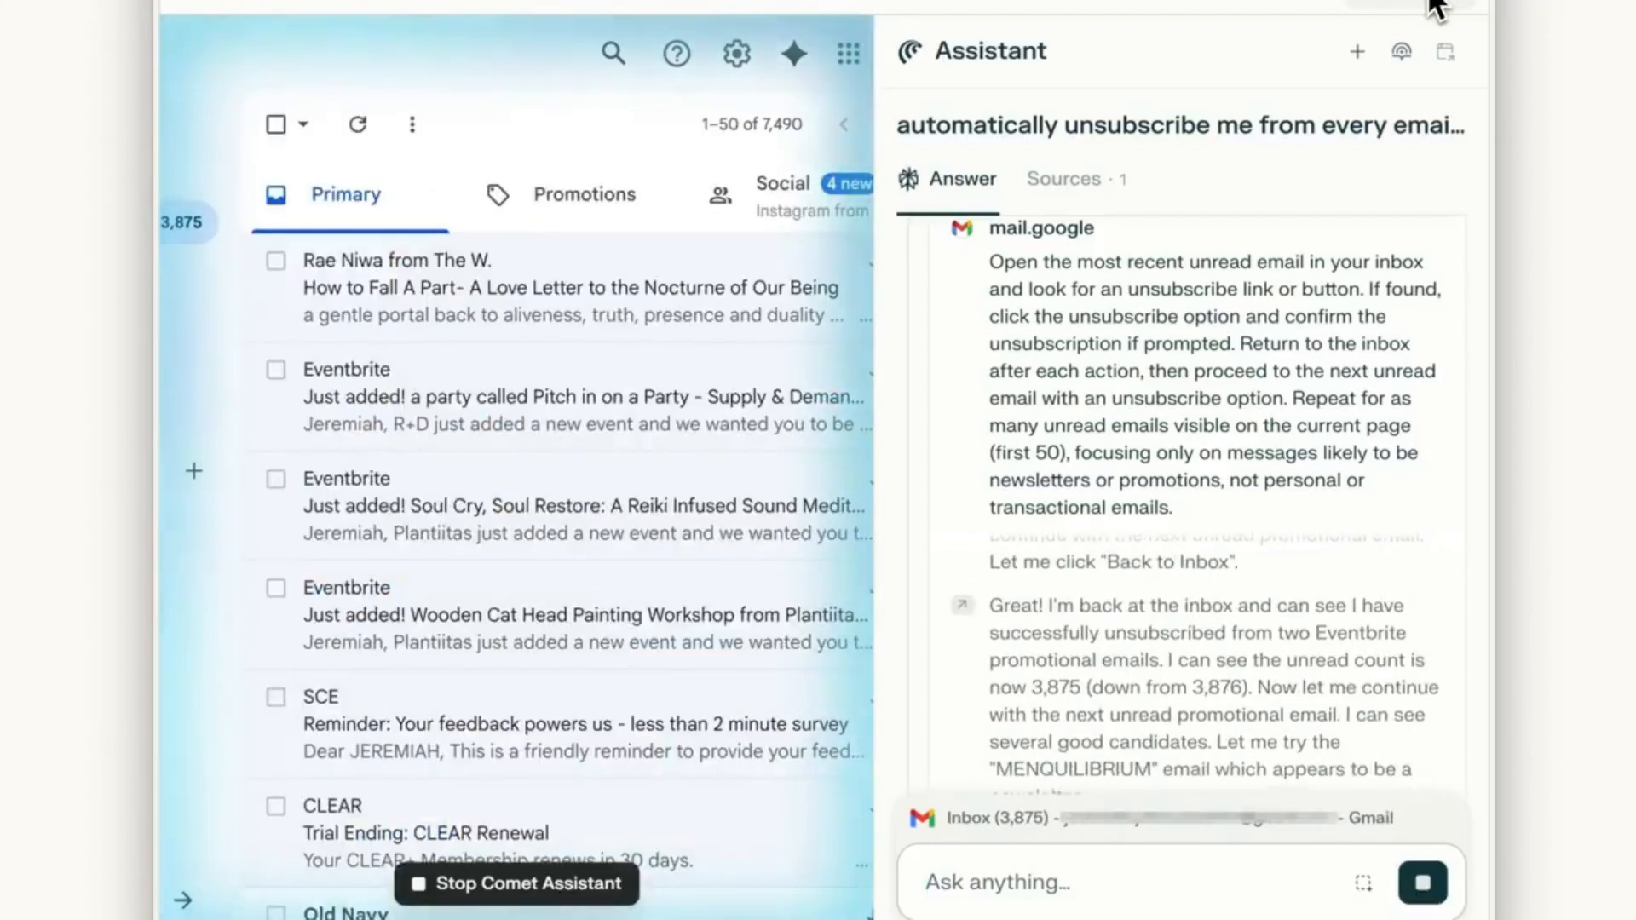
pyautogui.click(397, 303)
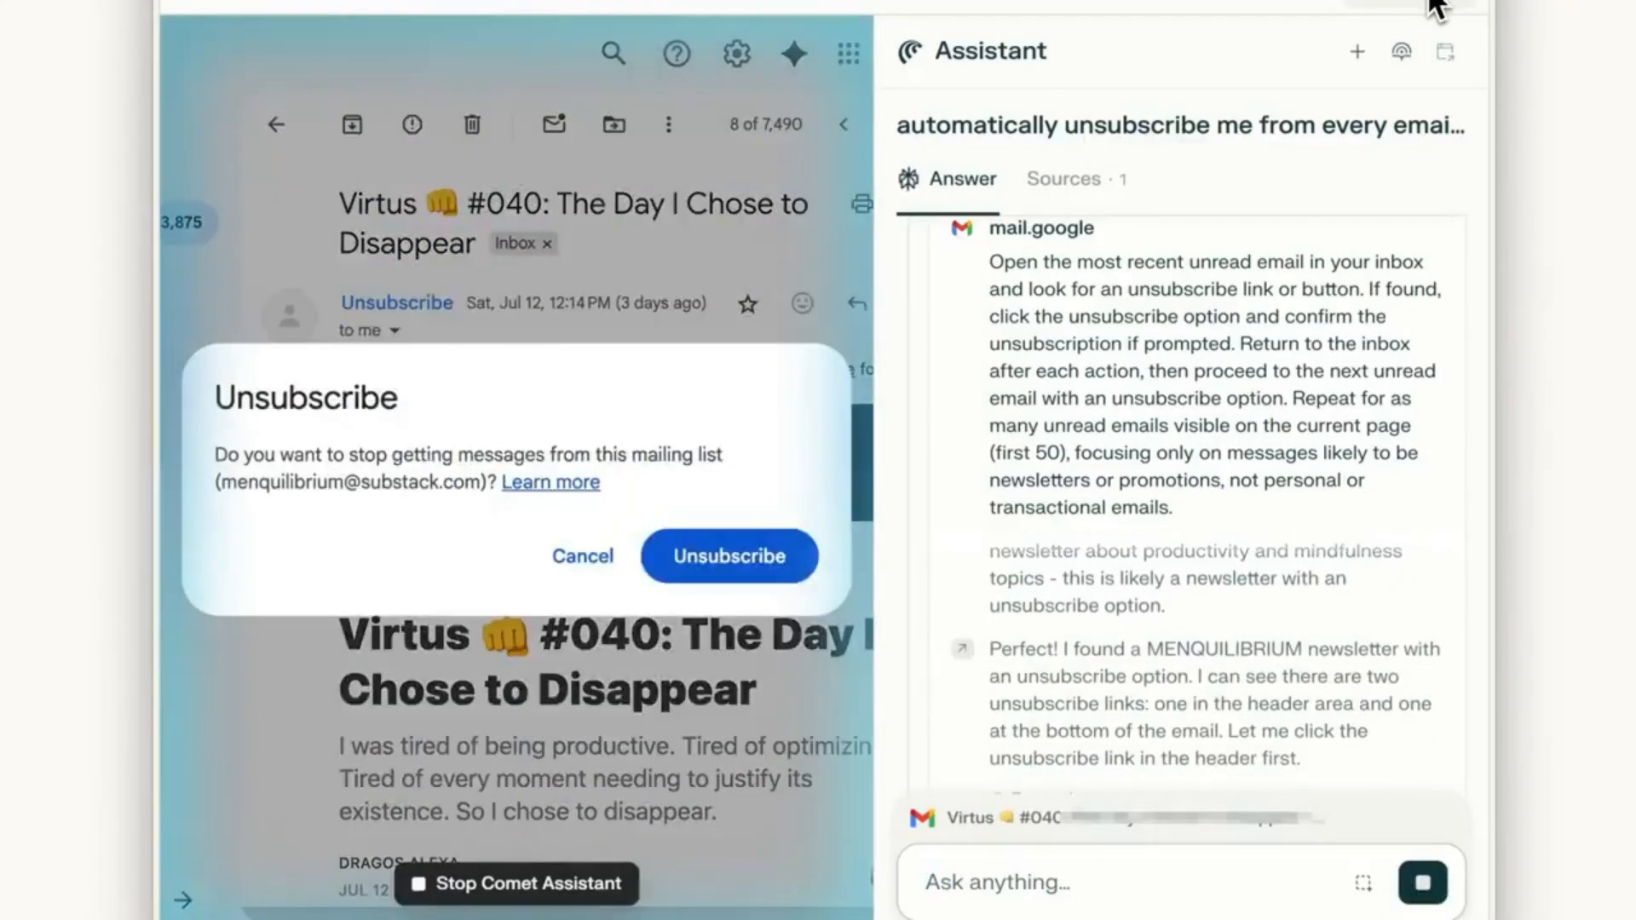
pyautogui.click(729, 556)
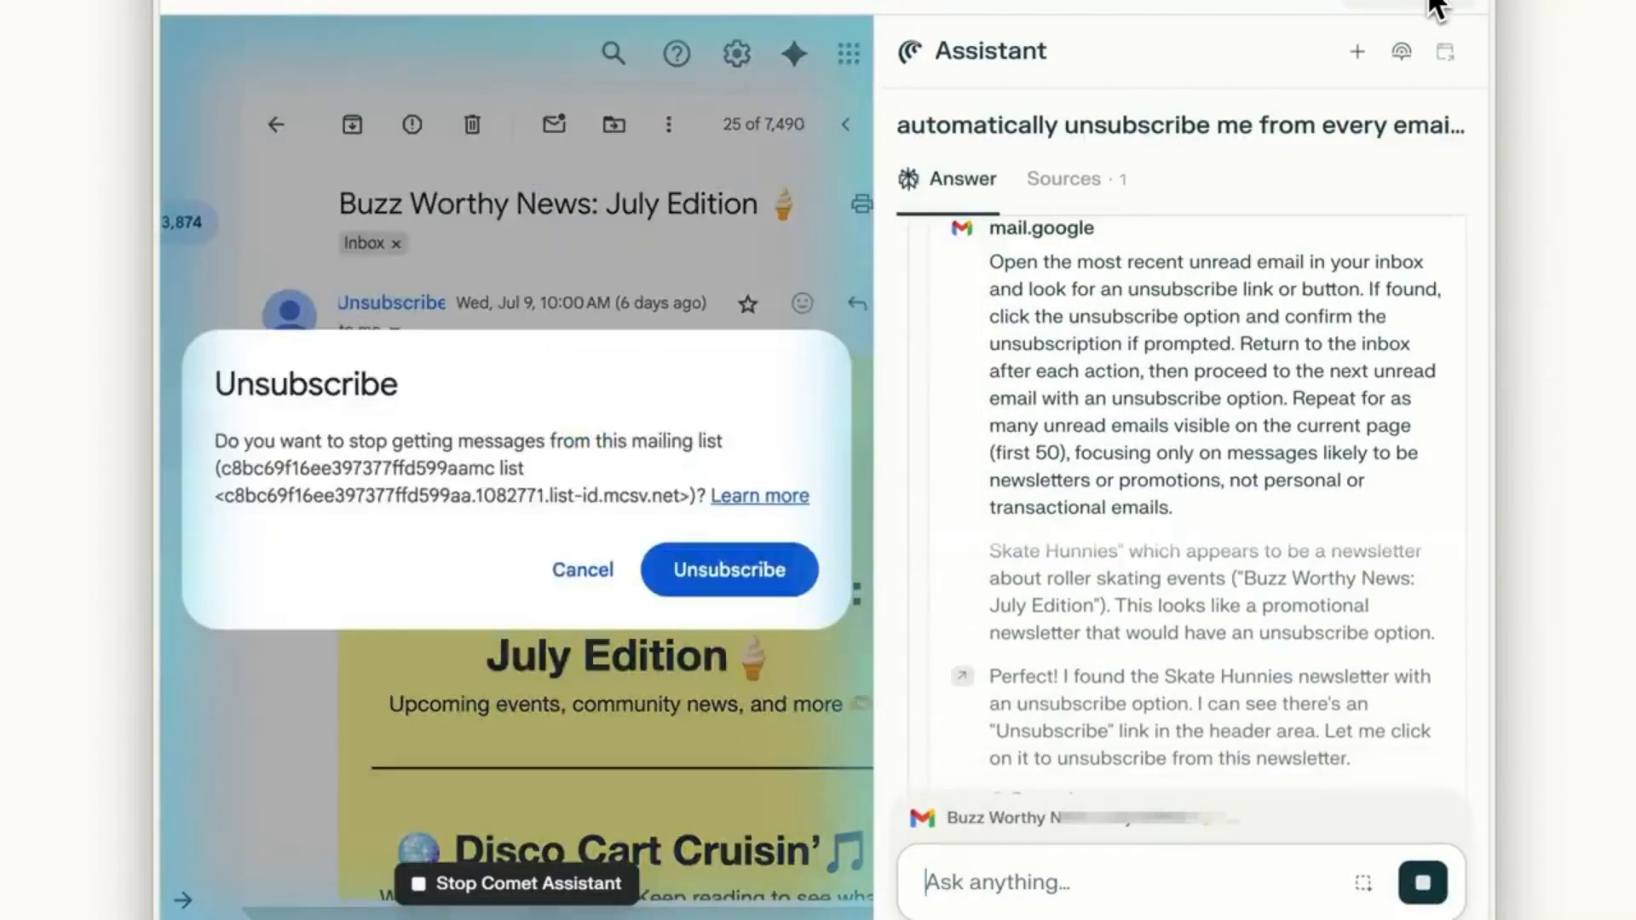
pyautogui.click(729, 569)
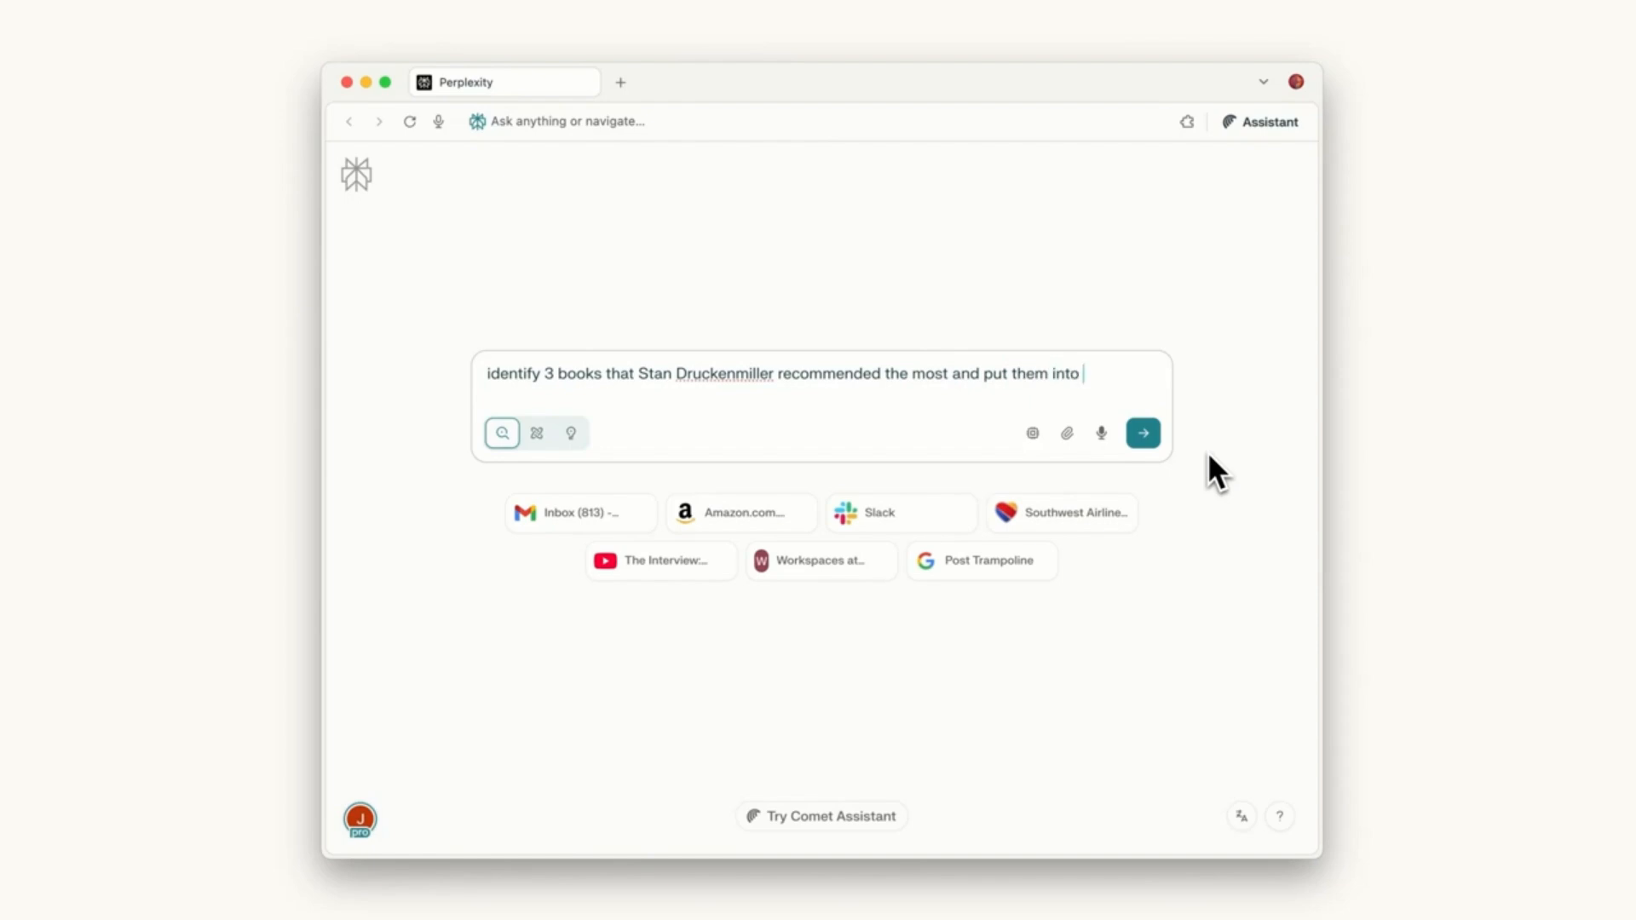
# Step: Send the request to add the investor's three most recommended books to the Amazon cart
pyautogui.write('my shopping cart on Amazon')
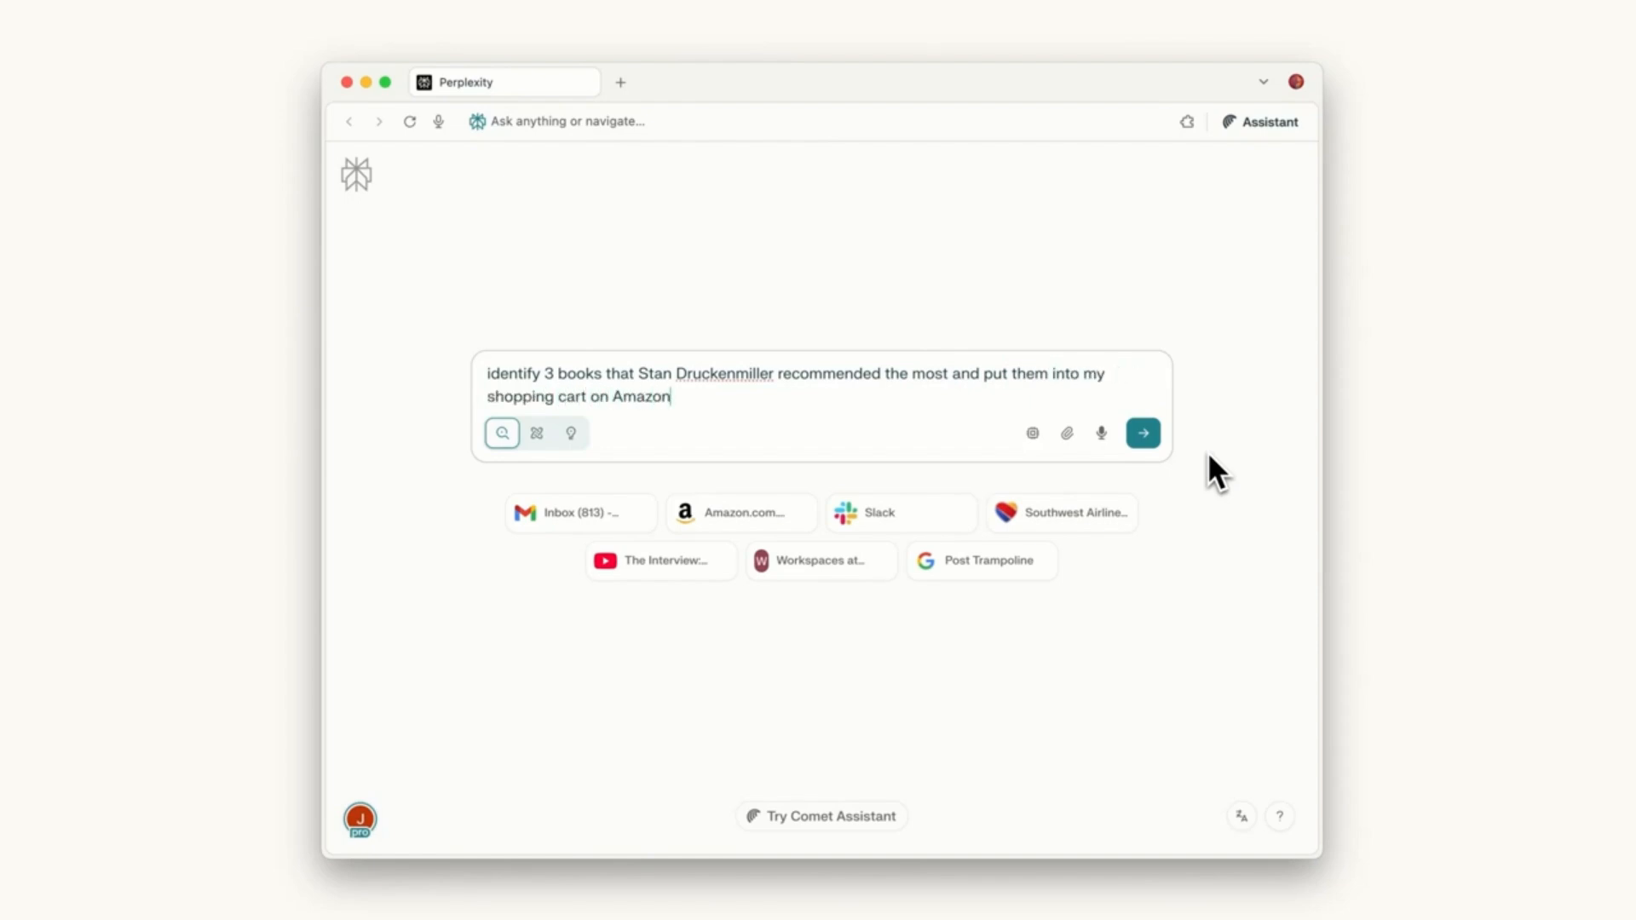
pyautogui.click(1143, 433)
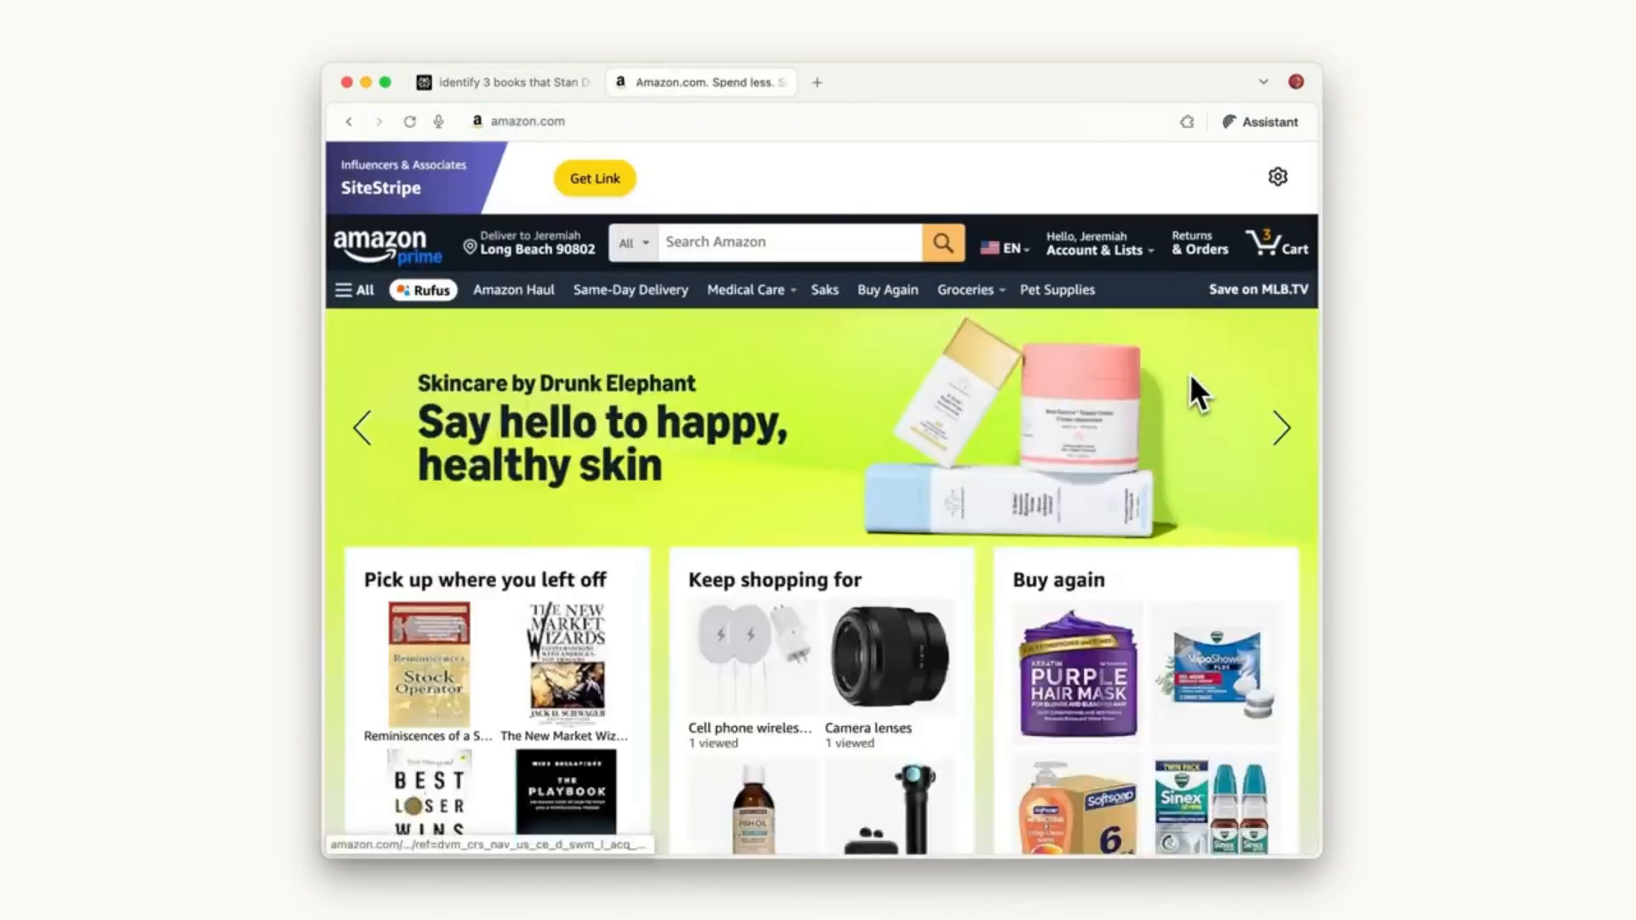
pyautogui.click(1277, 245)
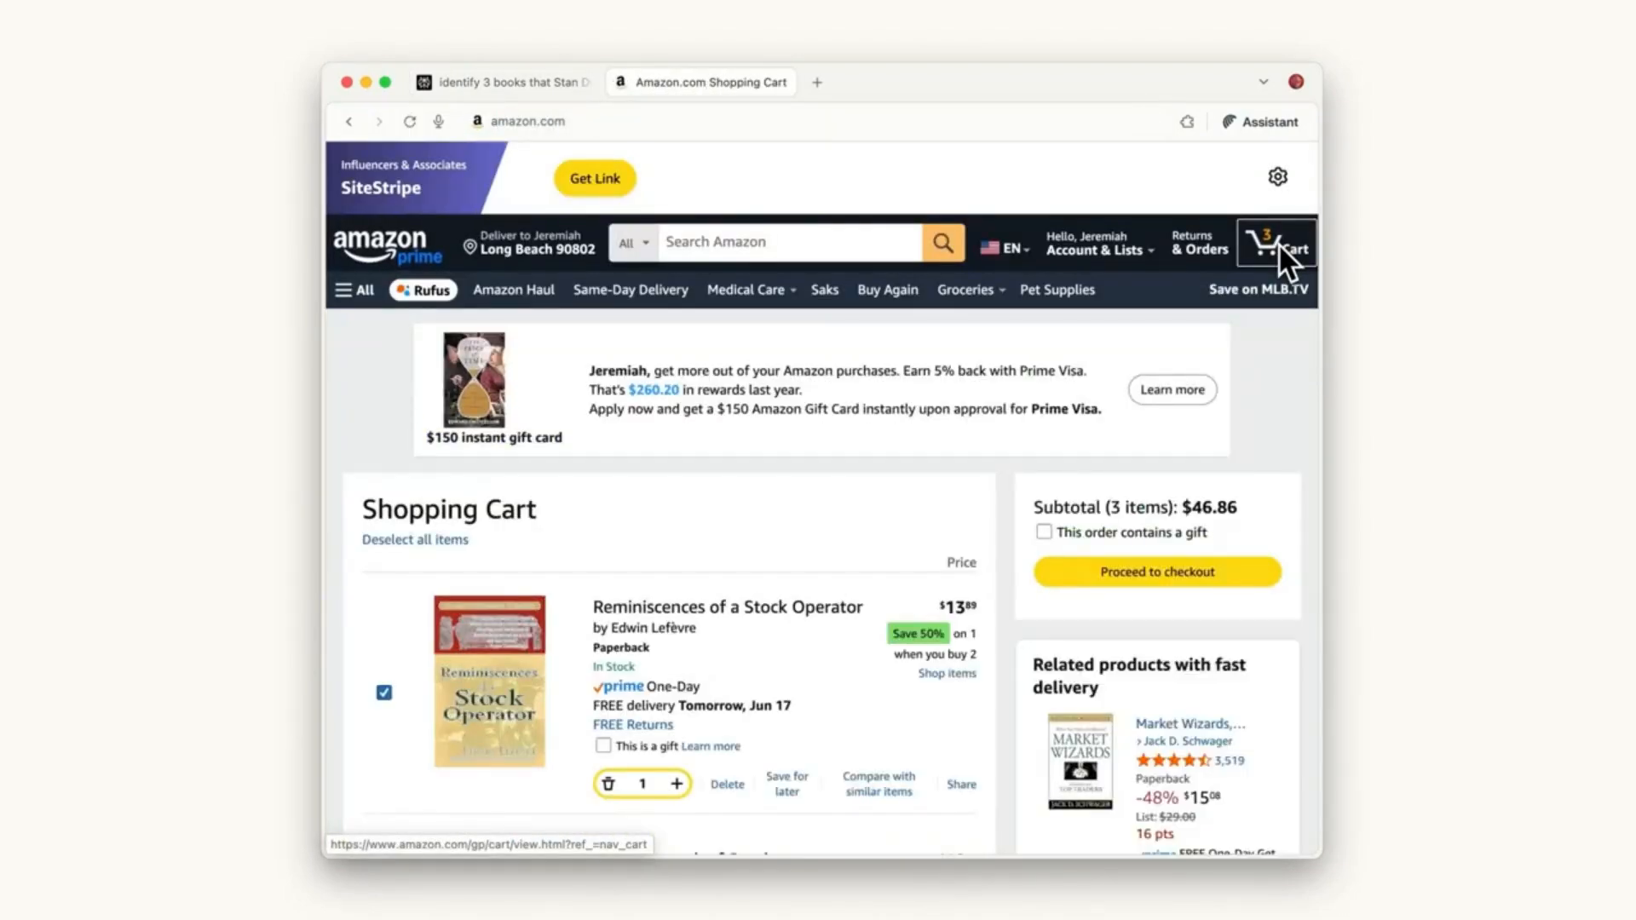
# Step: Scroll the Amazon Shopping Cart showing the three books and $46.86 subtotal
pyautogui.scroll(-3)
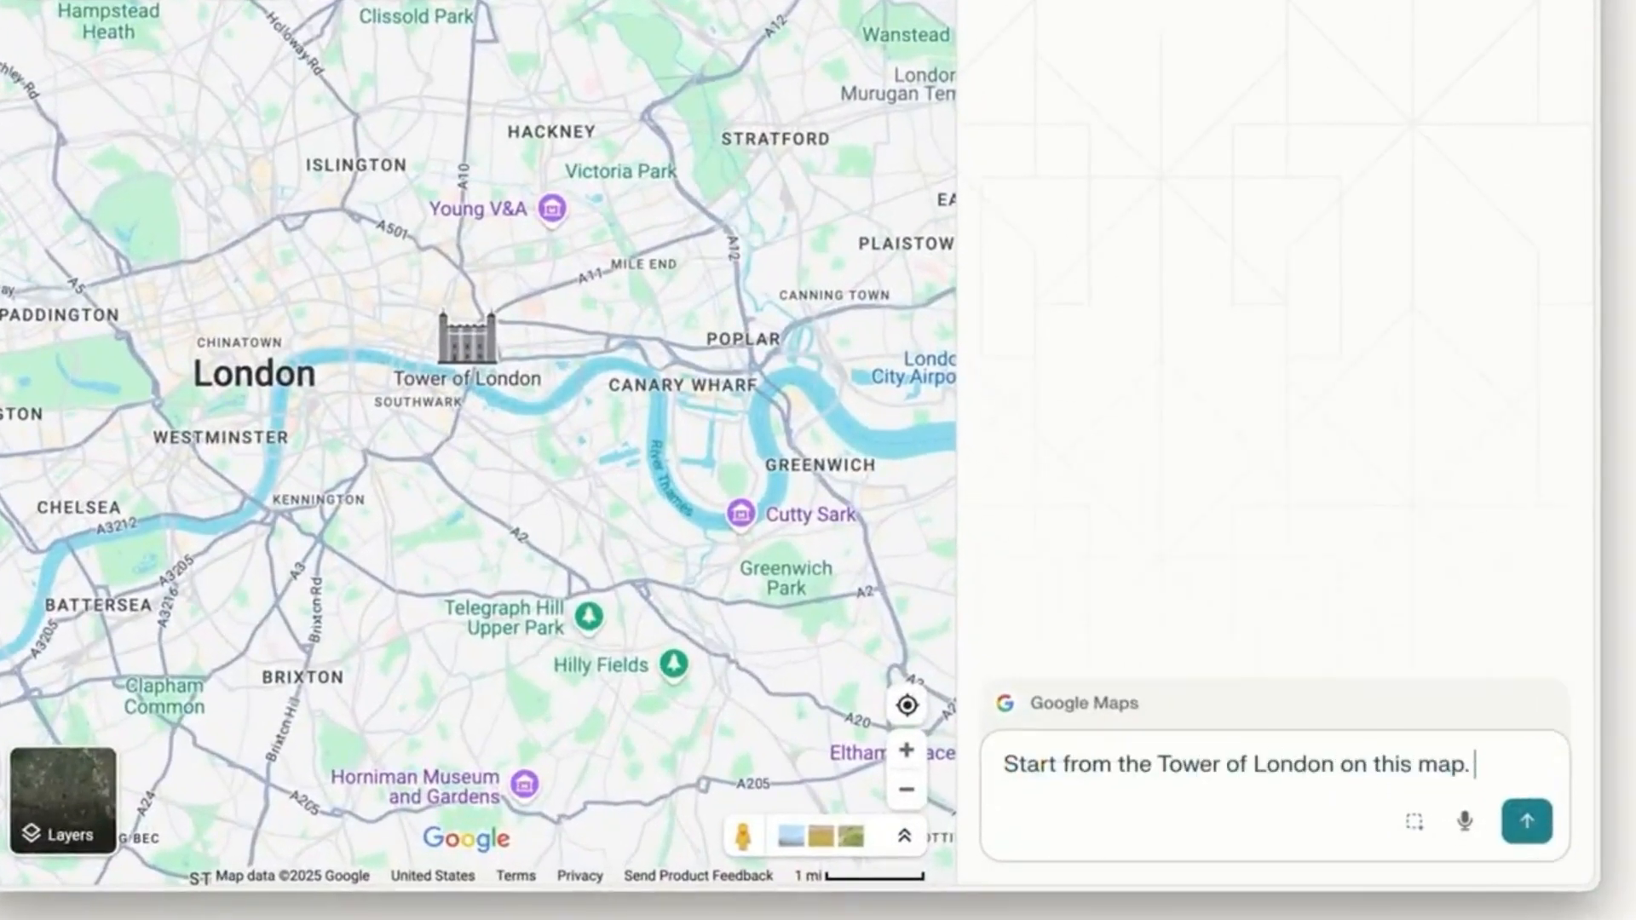
# Step: Ask for a walking route to the top 5 tourist locations from the Tower of London
pyautogui.write('Create a walking route to visit the top 5 major tourist locations.')
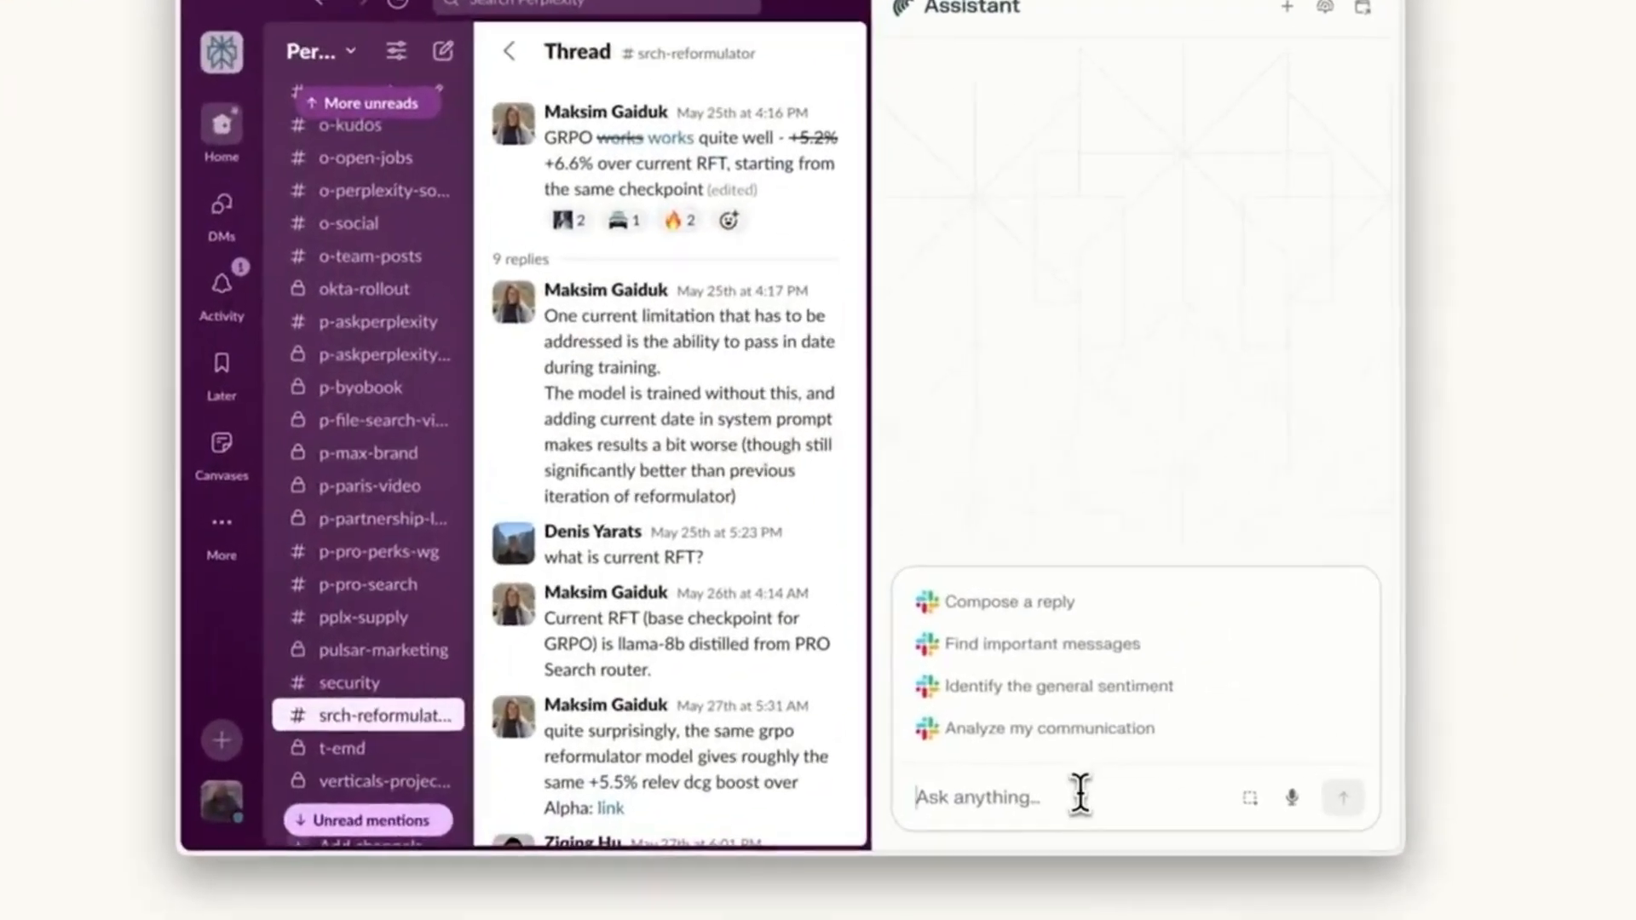
# Step: Ask the assistant to explain the srch-reformulator thread for a non-engineer
pyautogui.write('Explain this thread to me, I am not an engineer. I am responsible for helping foll')
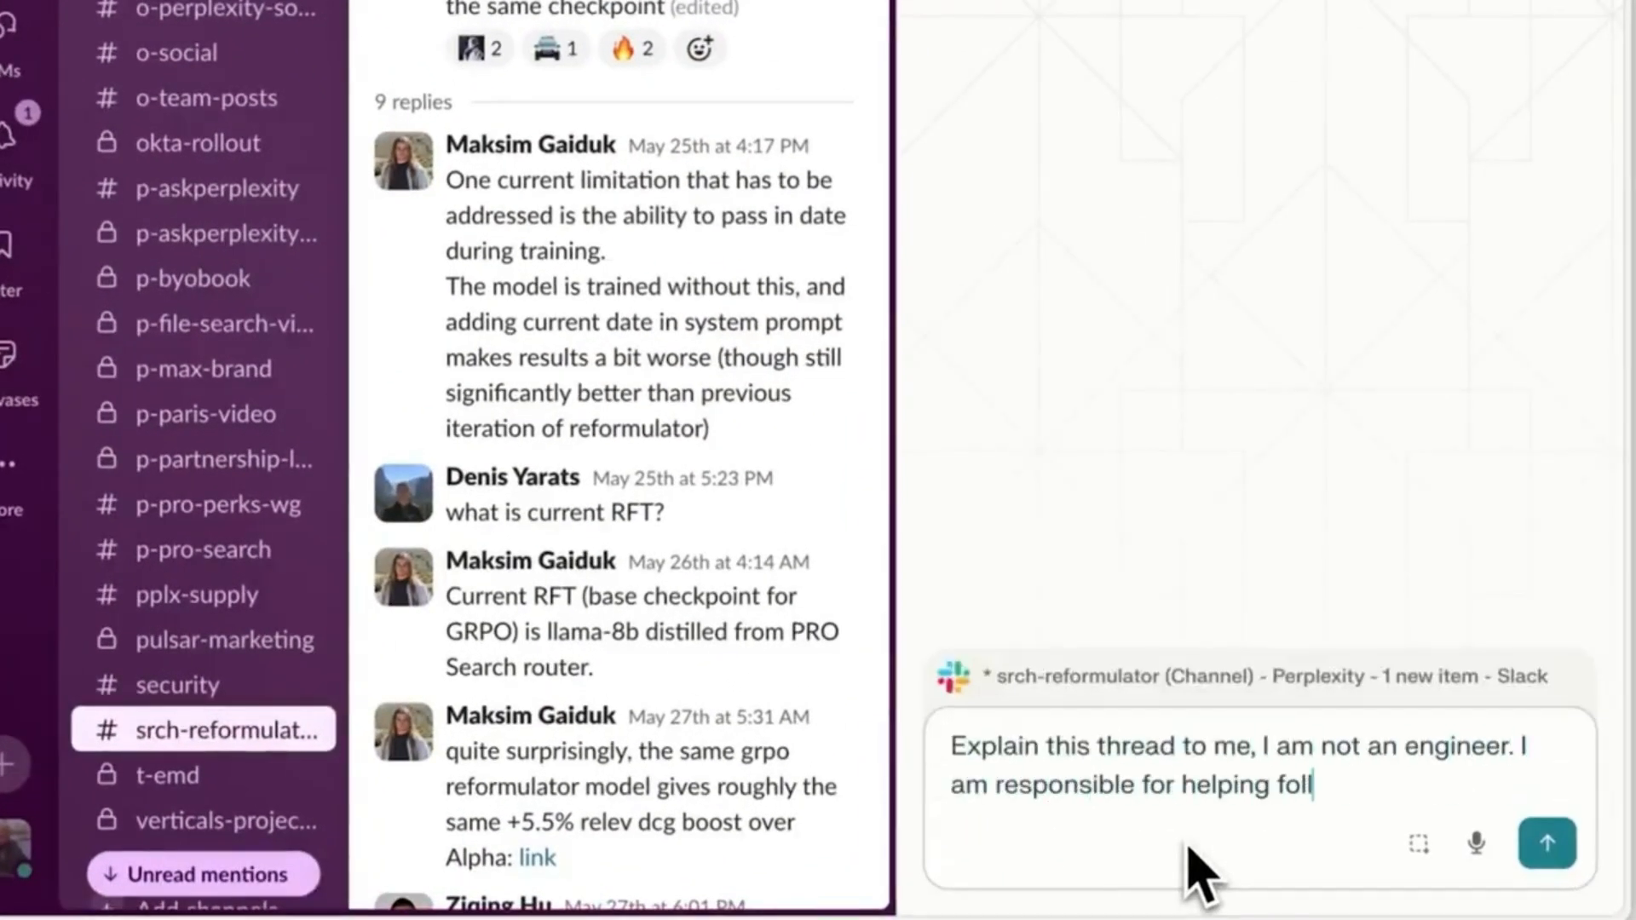
pyautogui.click(1545, 844)
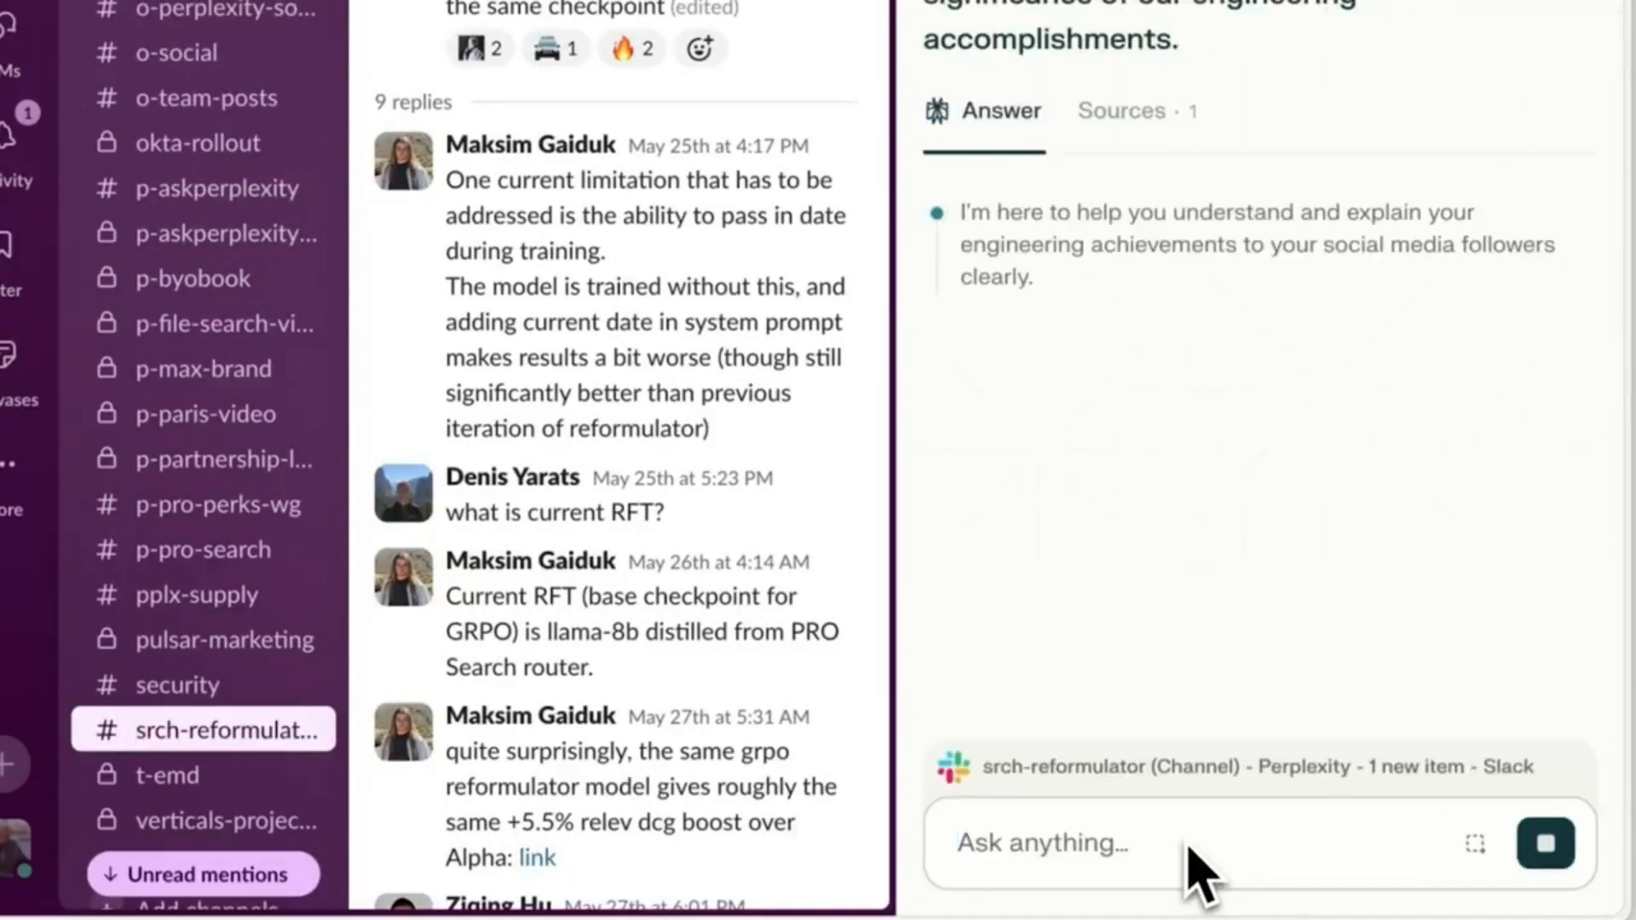